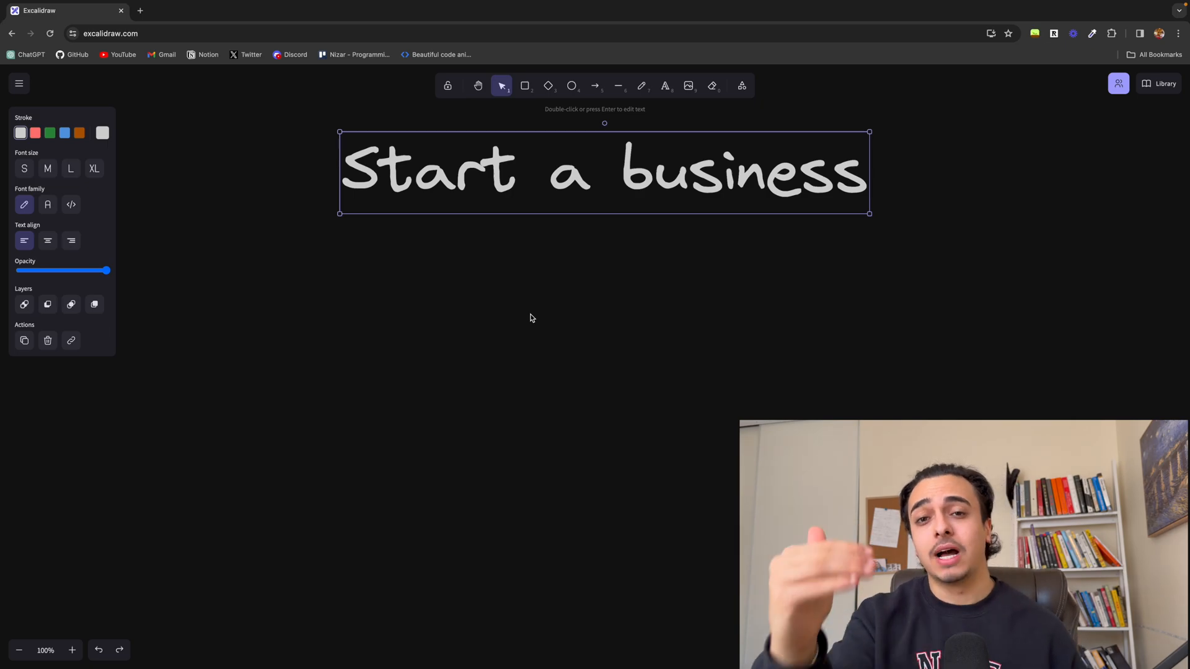
Draw an arrow straight down from the 'Start a business' title toward the Youtube label
left_click_drag(599, 215, 599, 357)
type("Youtube")
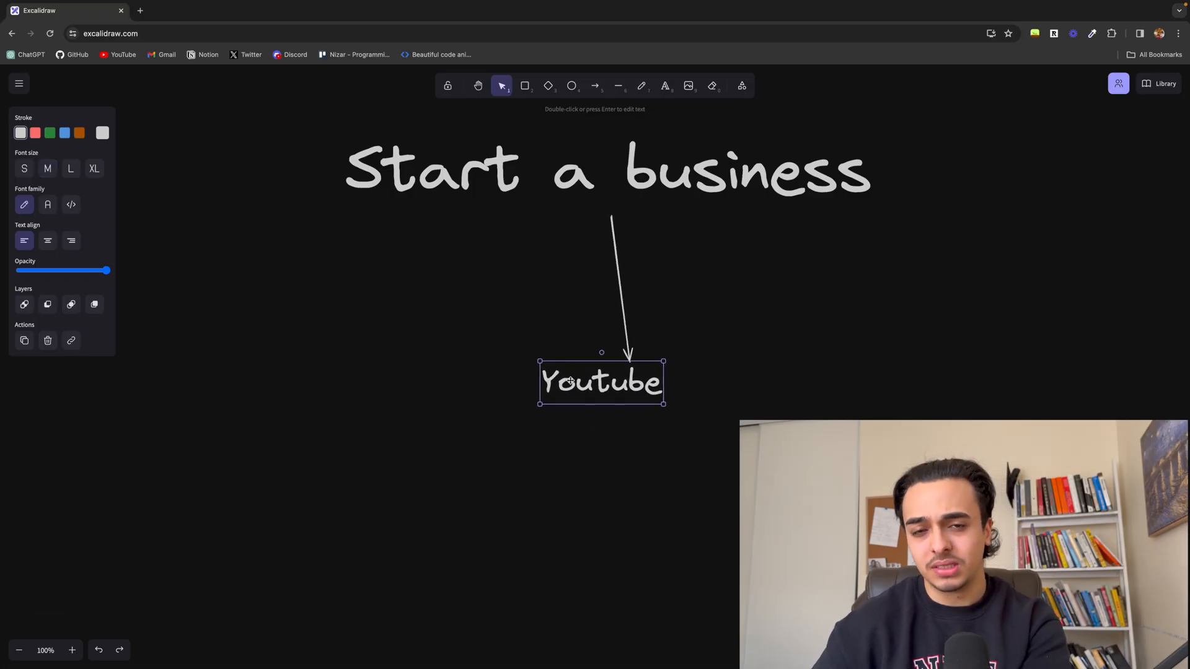
Add a three-line note 'memberships', 'courses', 'ads' just beneath the Youtube label
left_click(636, 427)
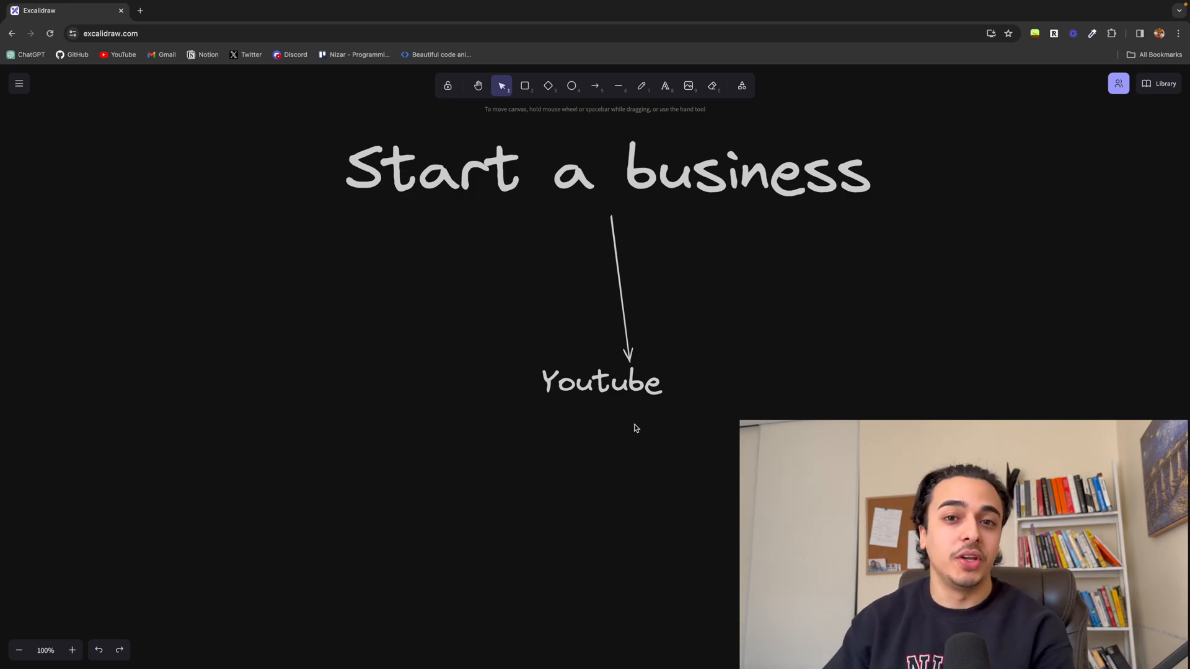
left_click(620, 431)
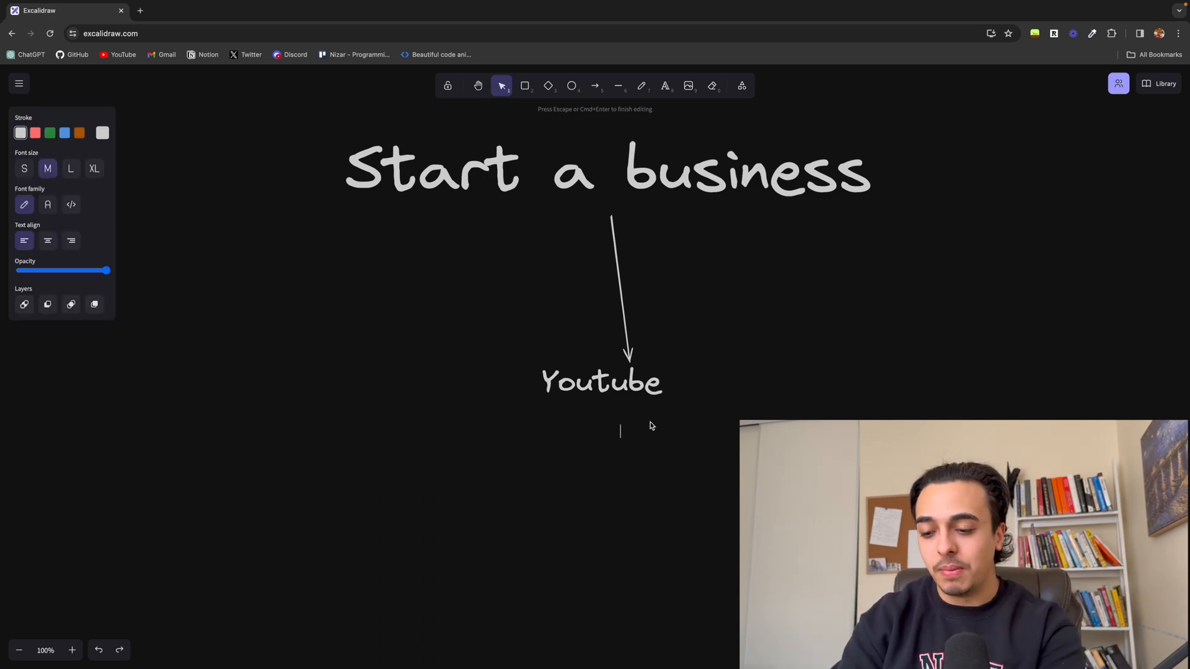
type("membreships")
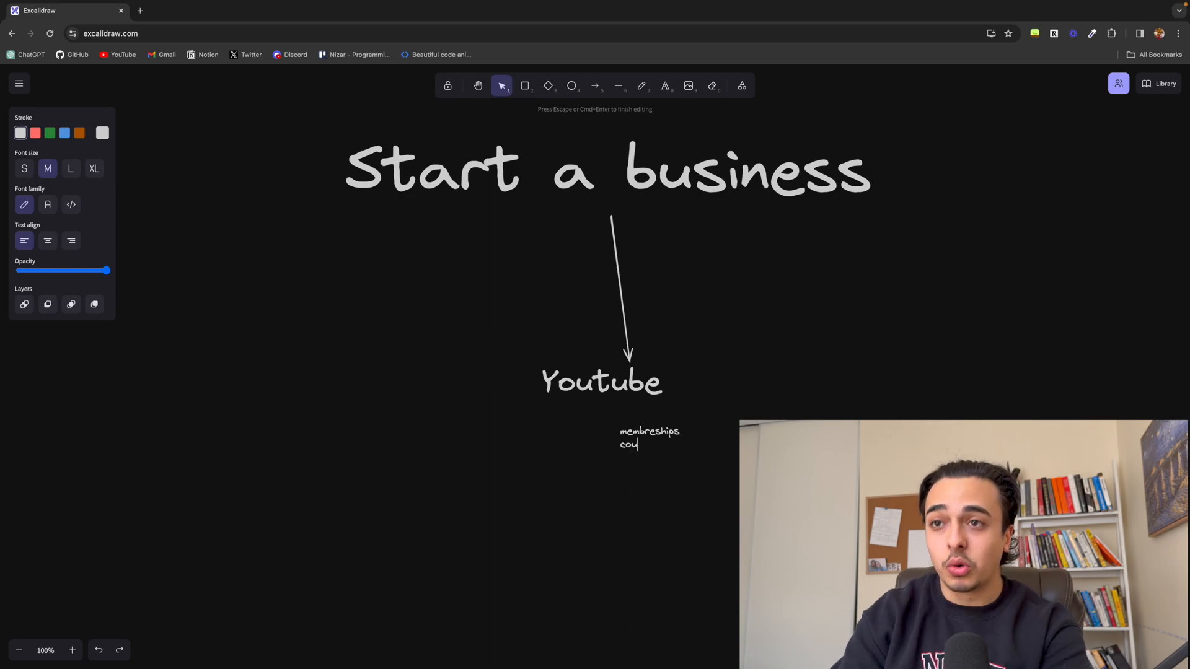
type("rses")
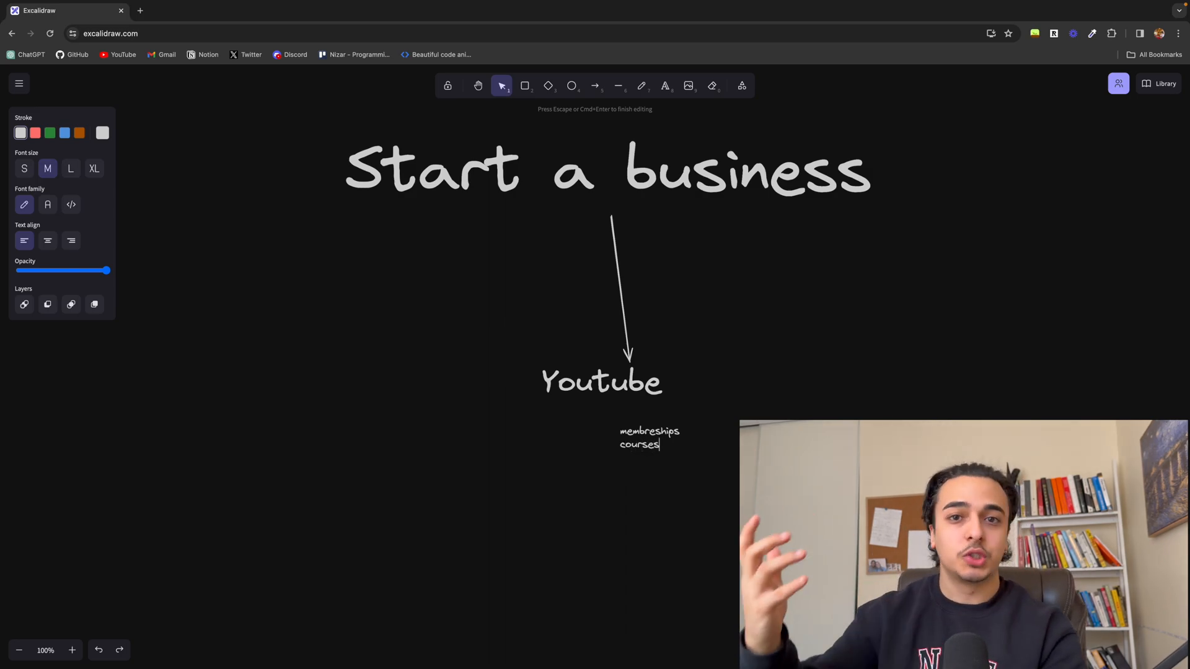
type("s")
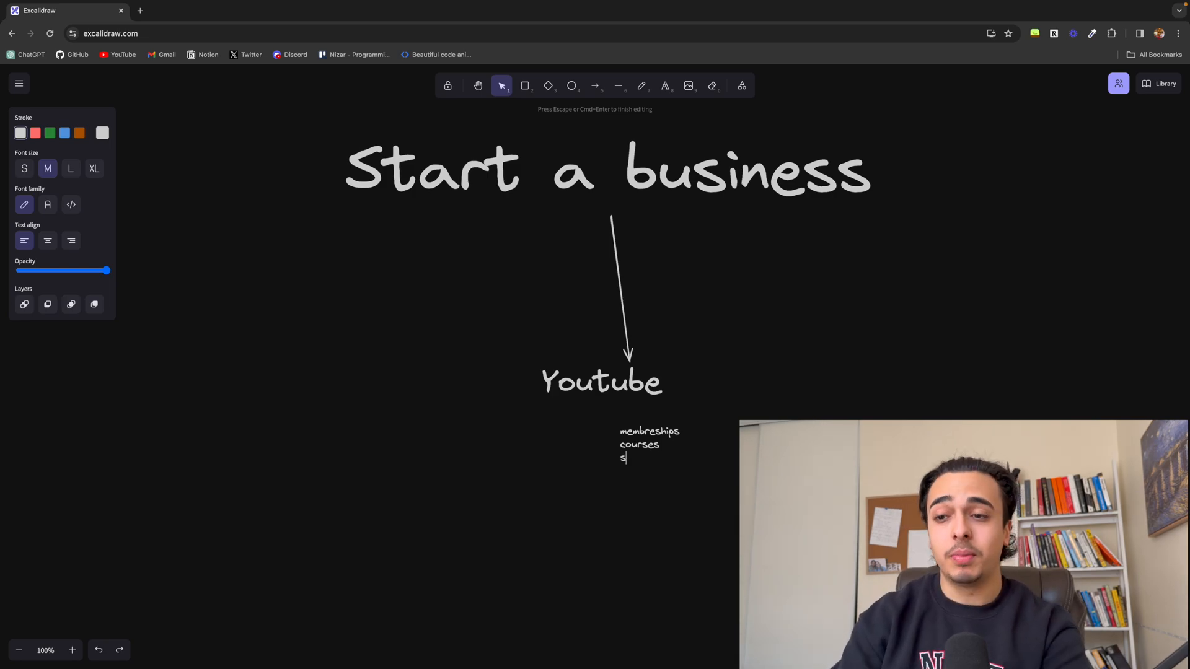
type("ads")
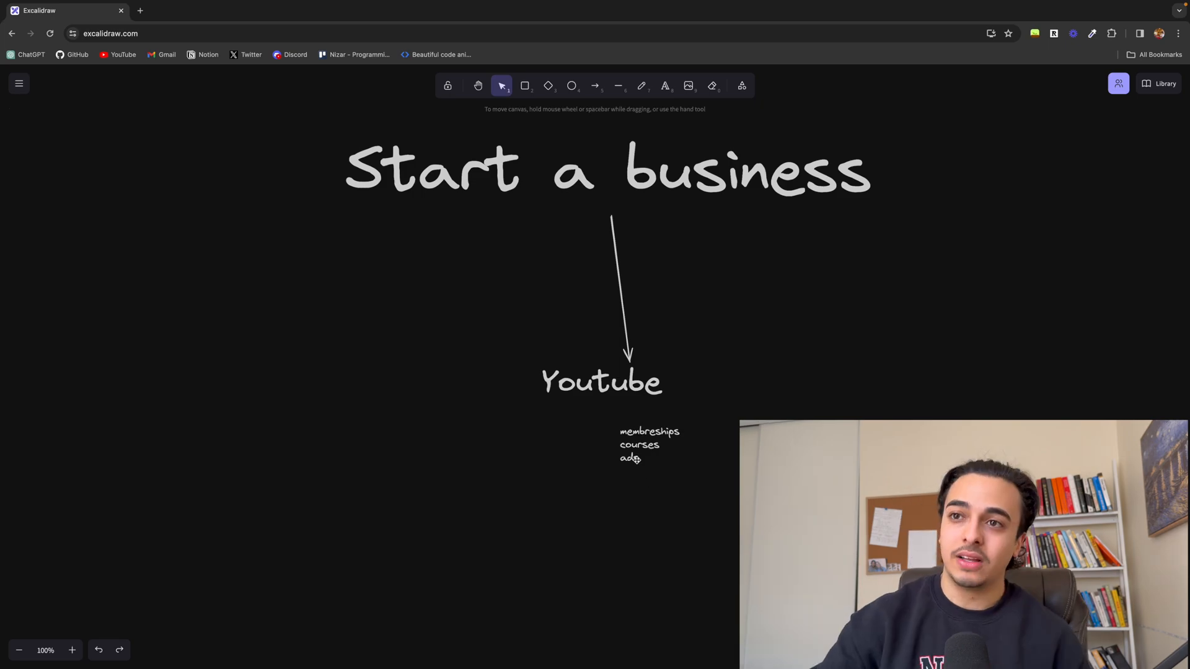
left_click(648, 444)
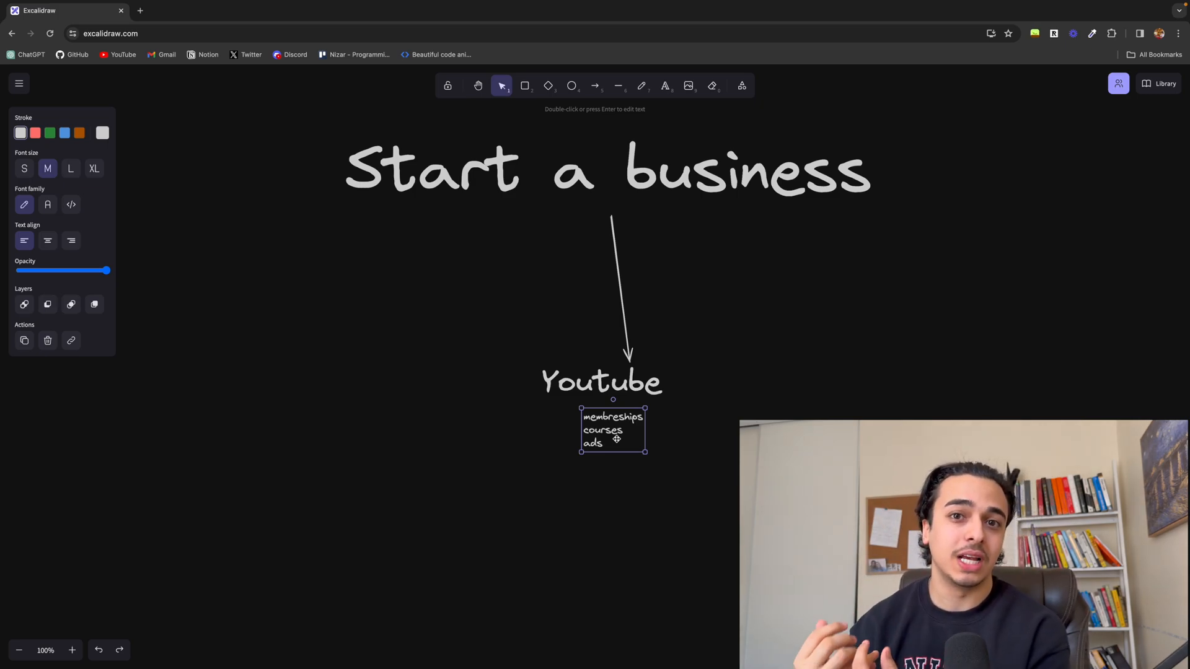
Move the Youtube notes block closer under its label to make room for the Saas branch
left_click_drag(612, 429, 598, 425)
type("Saas")
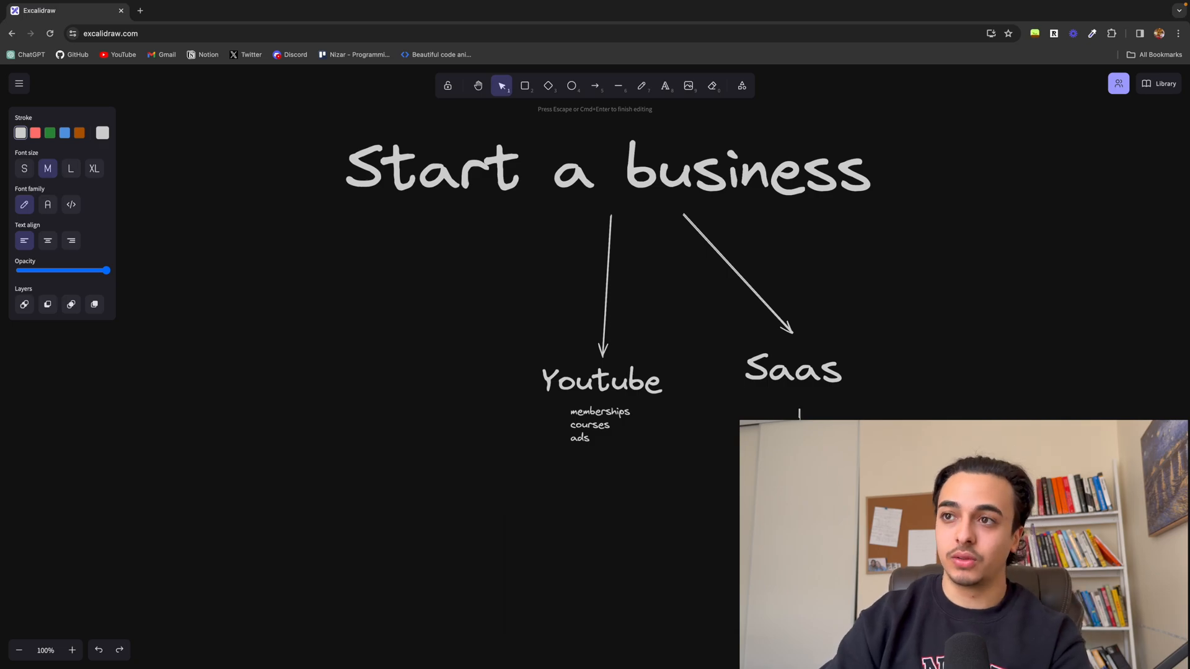
Add the note 'loom' (with 'platform' on the next line) beneath the Saas label
type("loom")
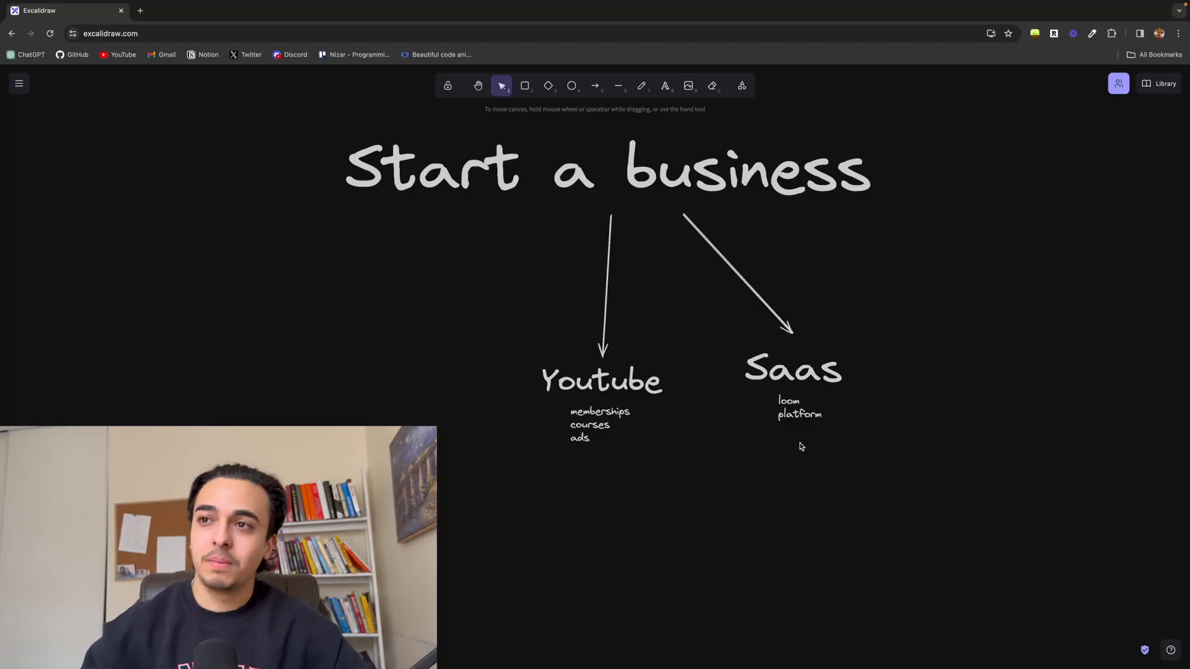
Place the 'Freelancing' label at the tip of the left-angled arrow from the title
scroll("down", 3)
type("Freelancing")
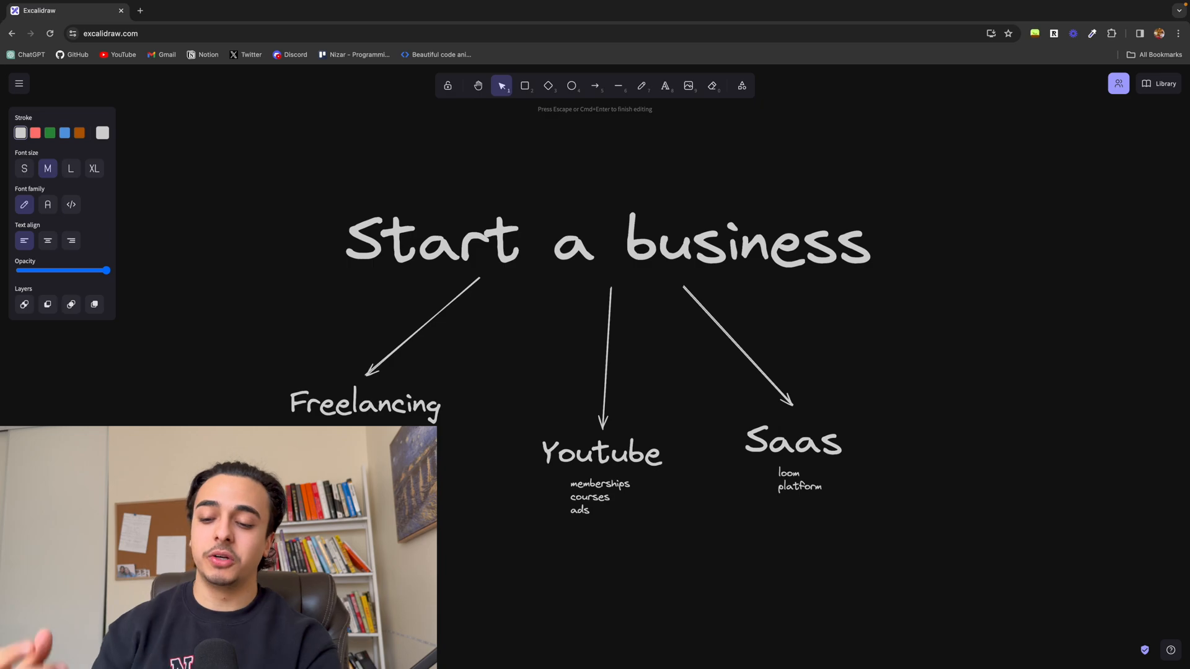
left_click(363, 404)
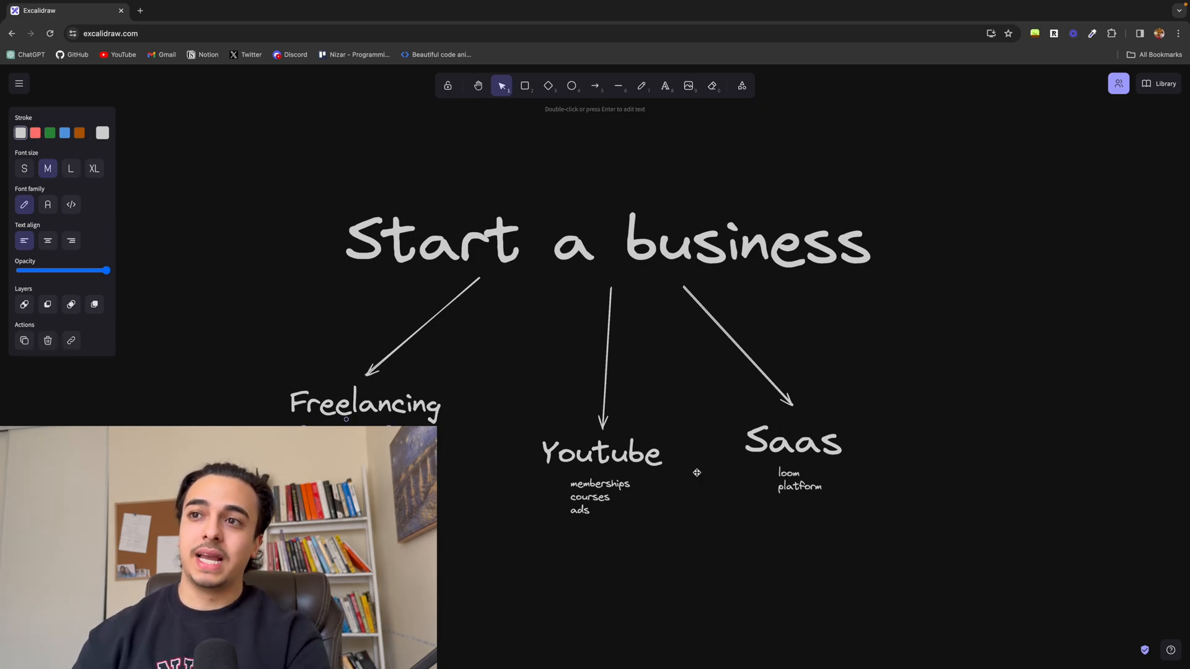
mouse_move(600, 430)
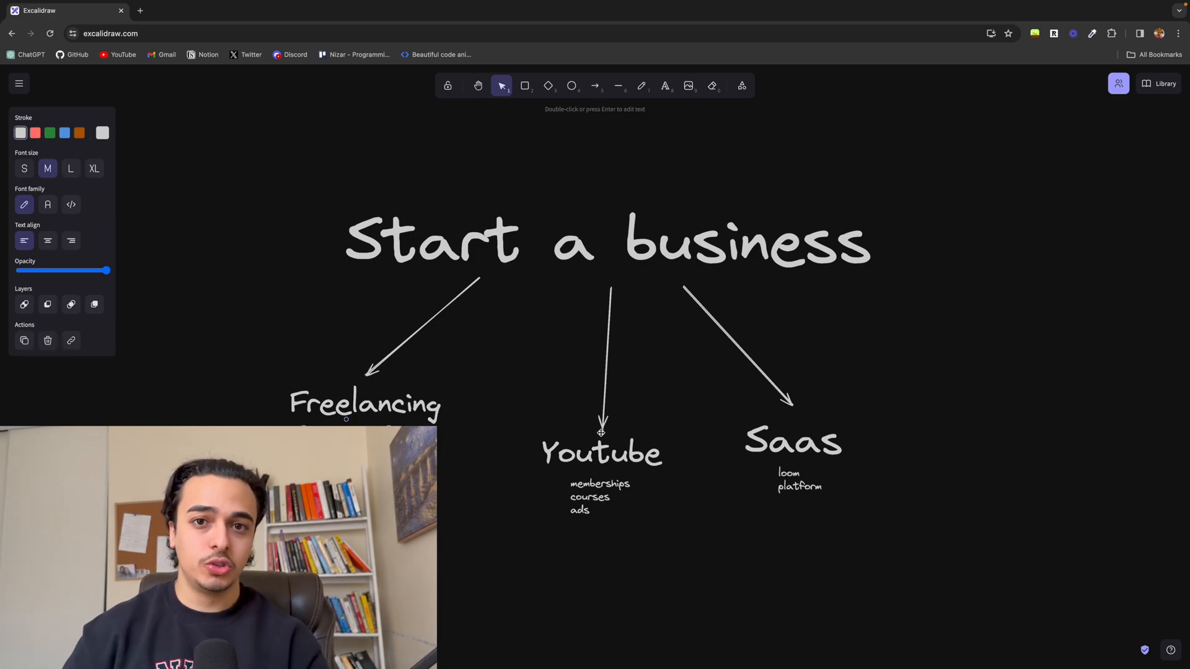